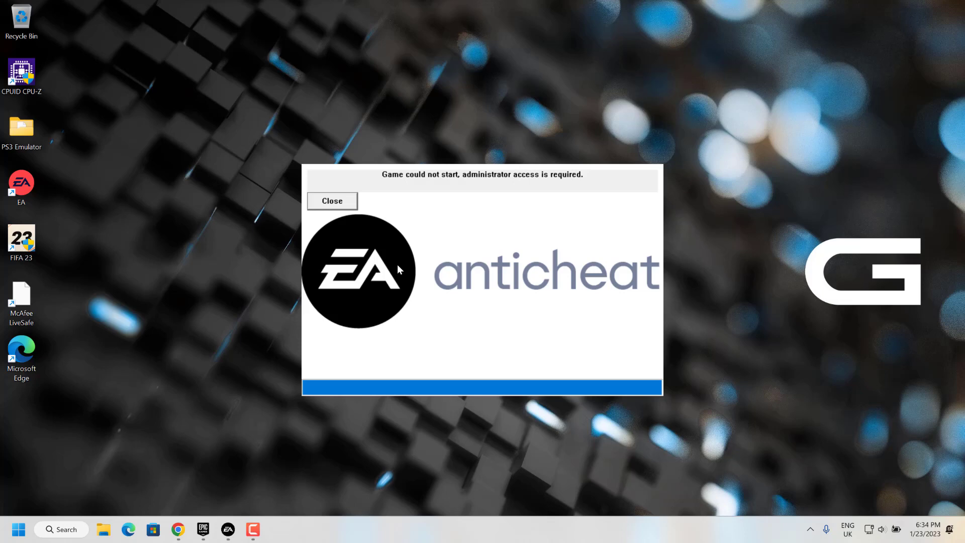
pyautogui.moveTo(129, 380)
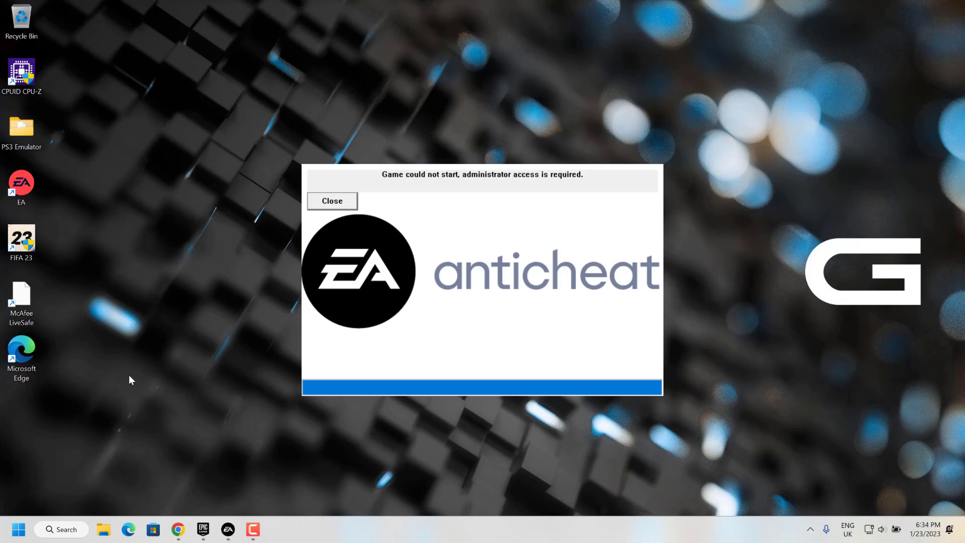
pyautogui.moveTo(330, 211)
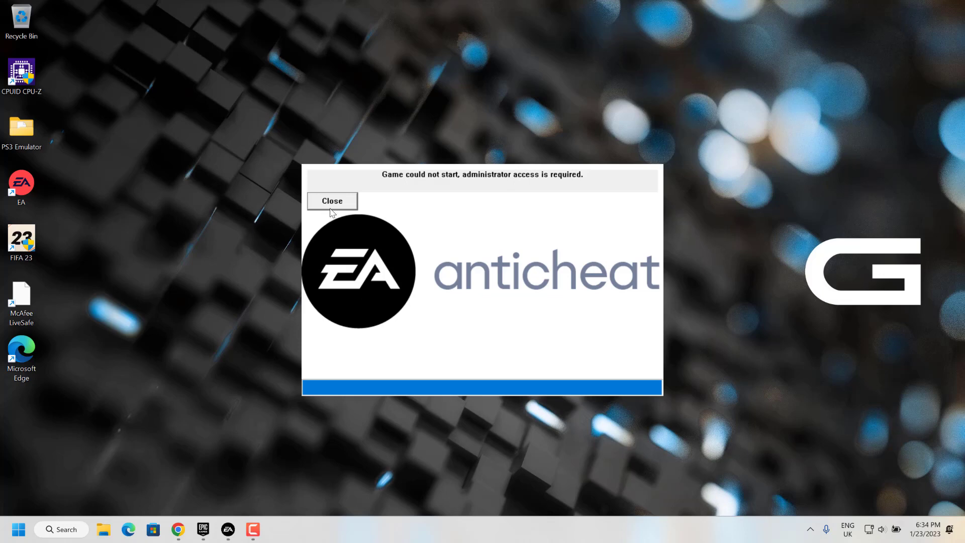
# Dismiss the EA app's anticheat administrator-access error and close the EA app window.
pyautogui.click(332, 200)
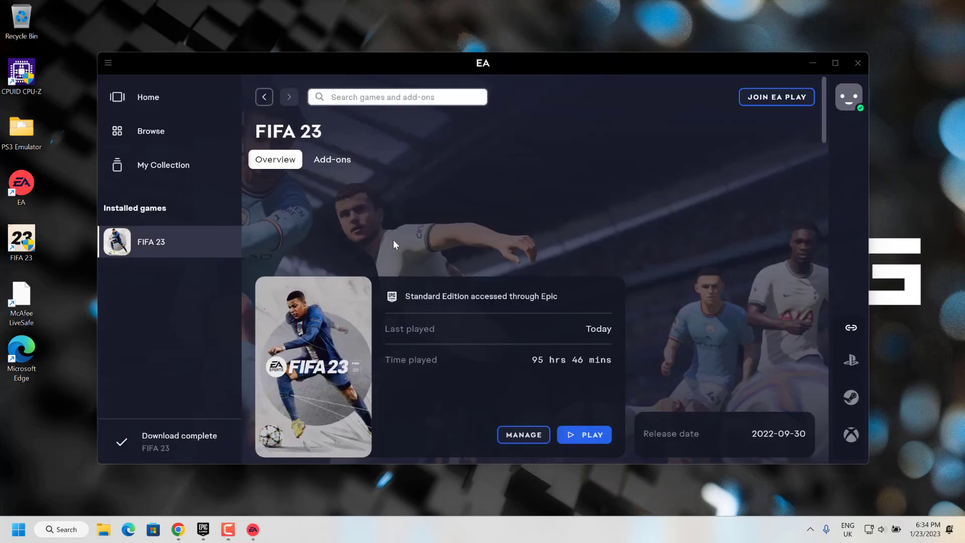
pyautogui.moveTo(814, 63)
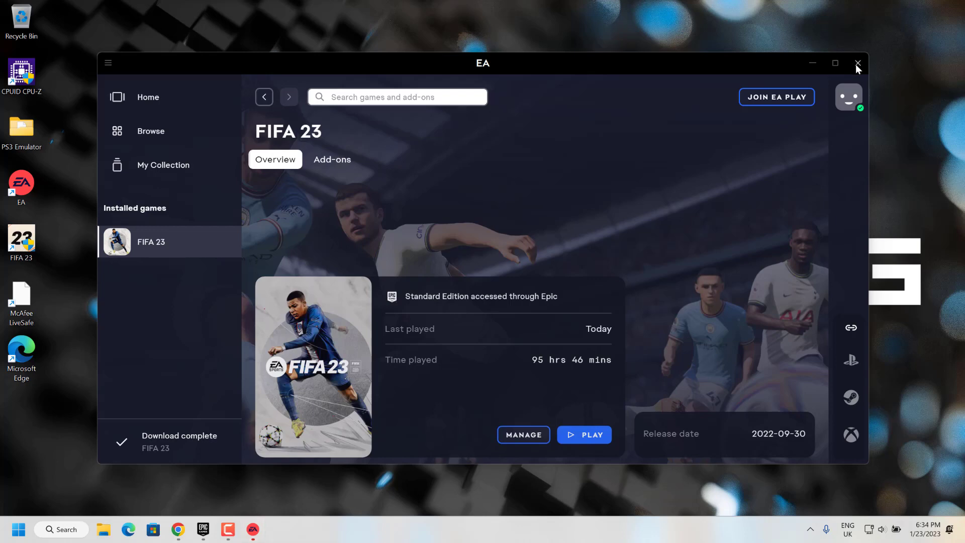
pyautogui.click(856, 63)
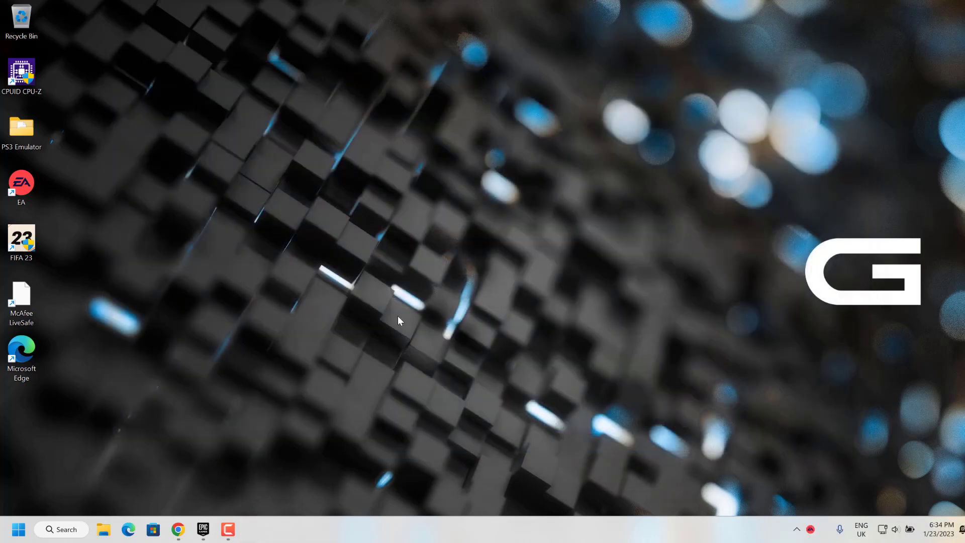
# Uncheck 'Run this program as an administrator' in the FIFA 23 shortcut's Compatibility properties.
pyautogui.click(21, 242)
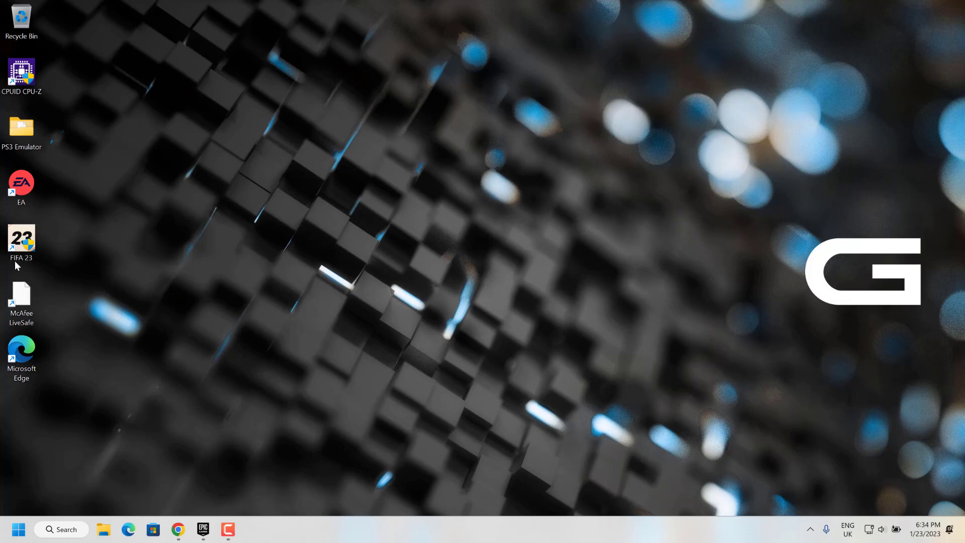
pyautogui.rightClick(20, 240)
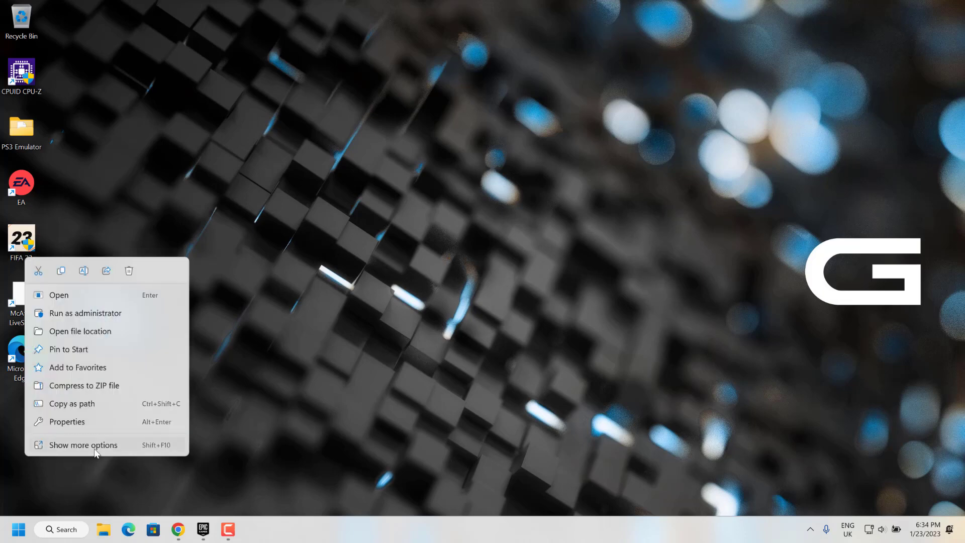
pyautogui.click(82, 444)
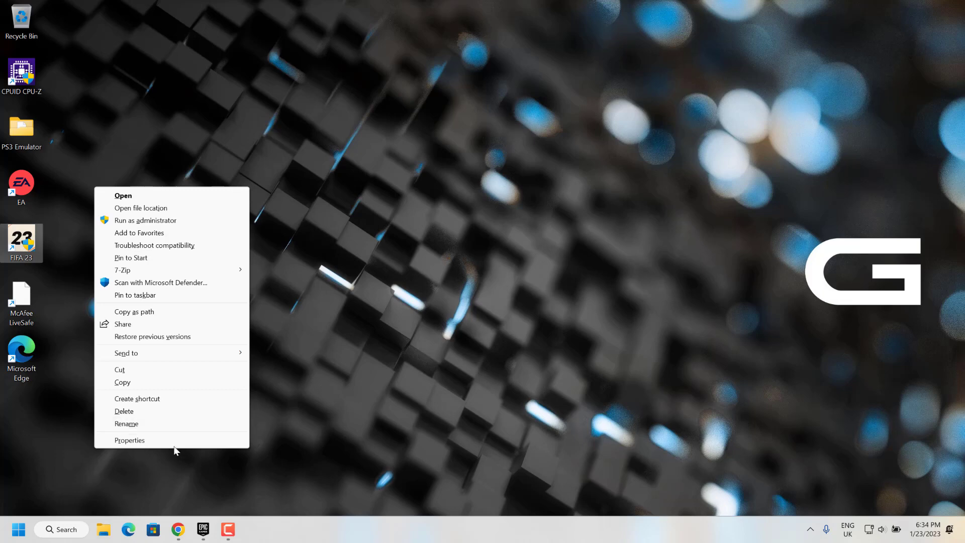
pyautogui.click(129, 440)
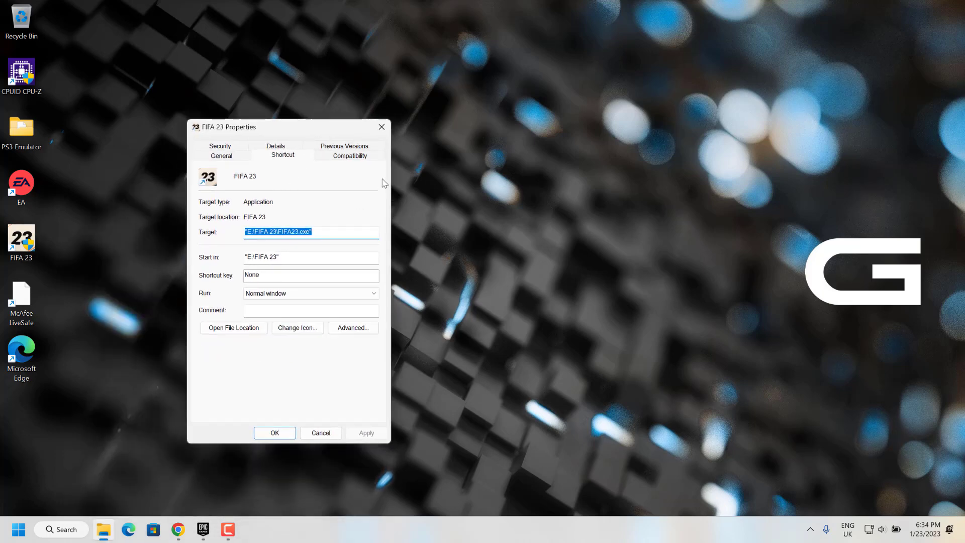
pyautogui.click(349, 154)
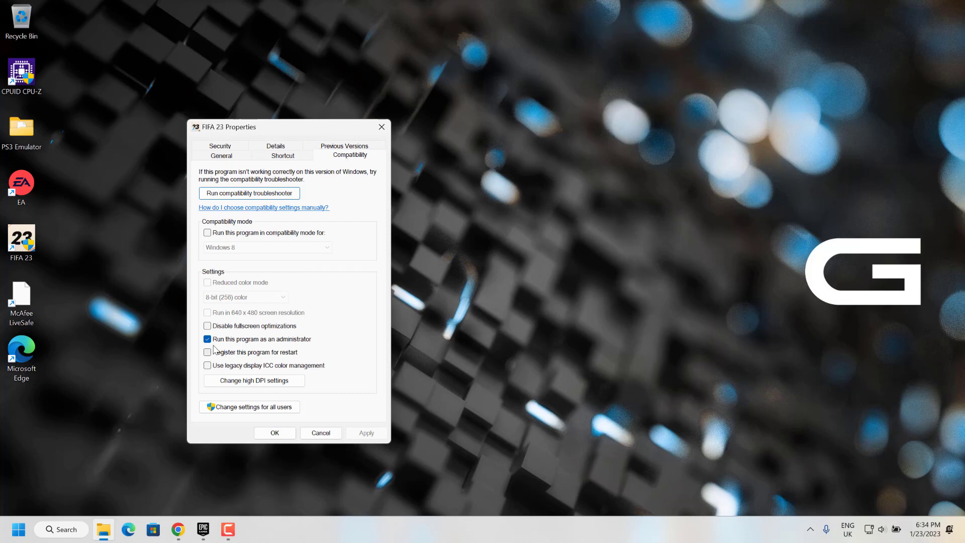
pyautogui.click(207, 339)
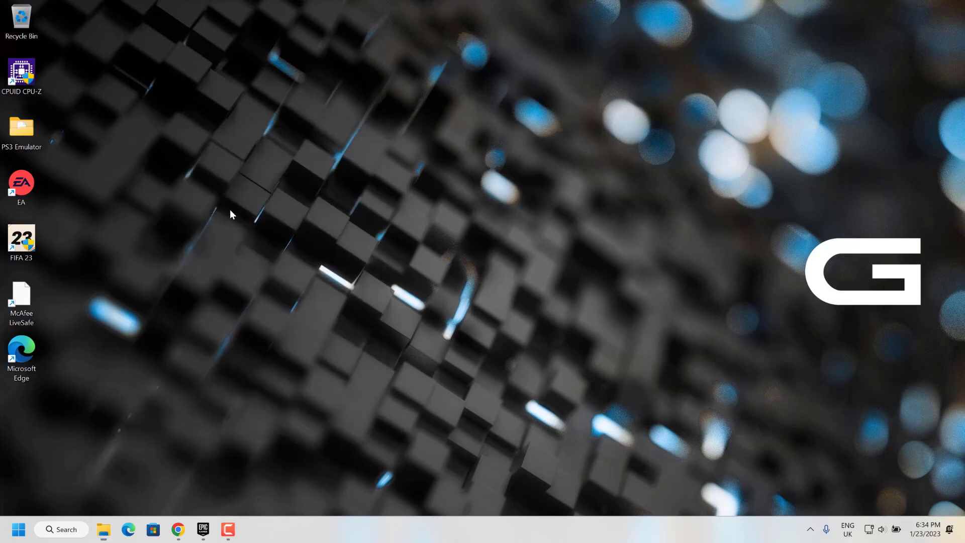
# Open the FIFA 23 shortcut's file location, showing FIFA23 in its drive E folder.
pyautogui.click(20, 242)
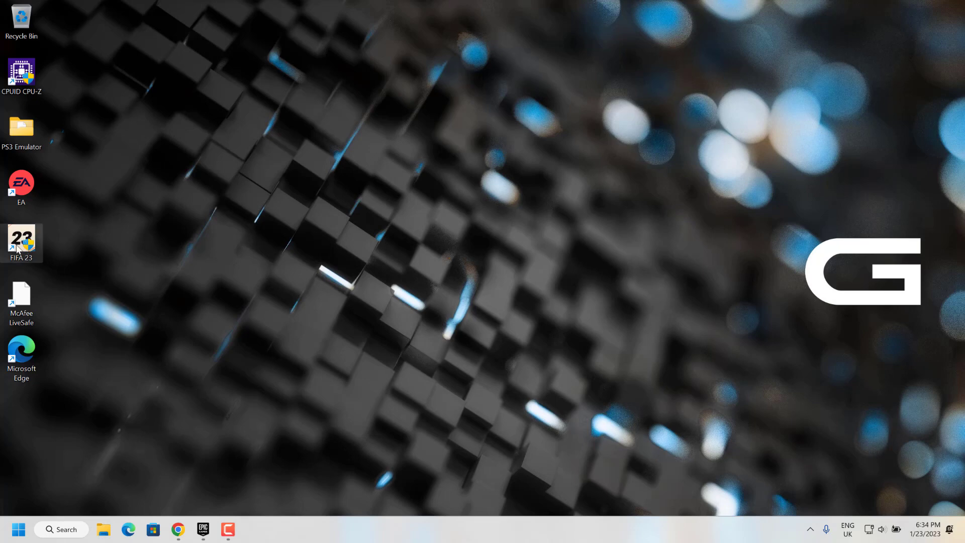
pyautogui.rightClick(22, 242)
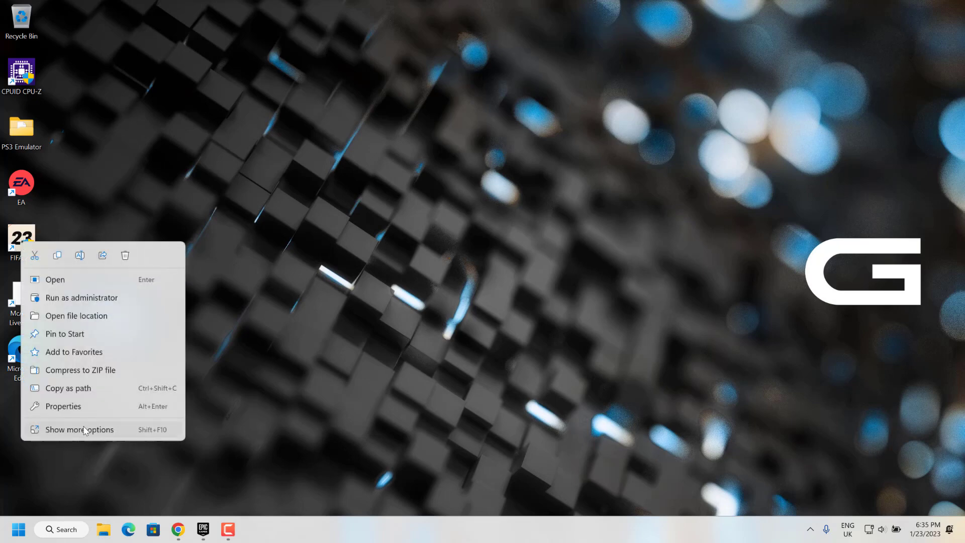
pyautogui.click(79, 428)
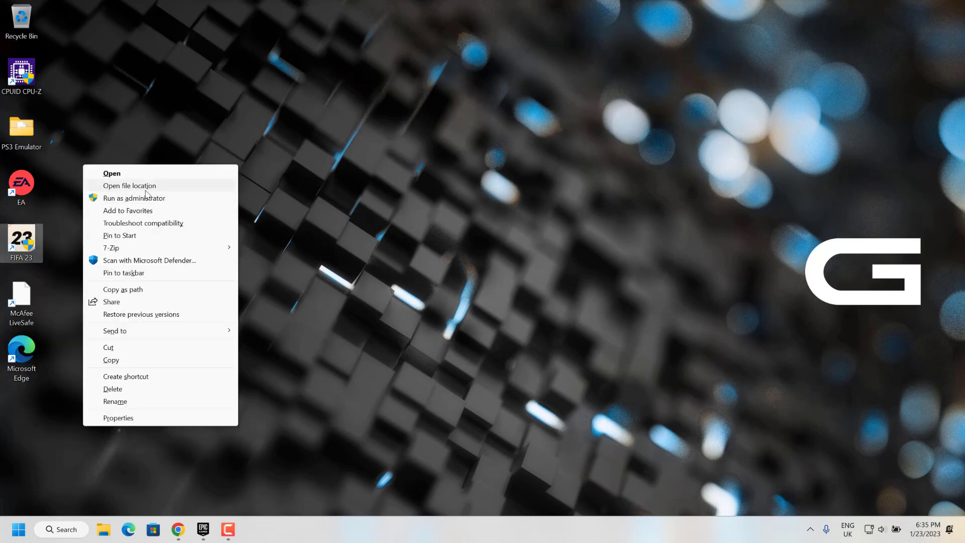
pyautogui.click(129, 185)
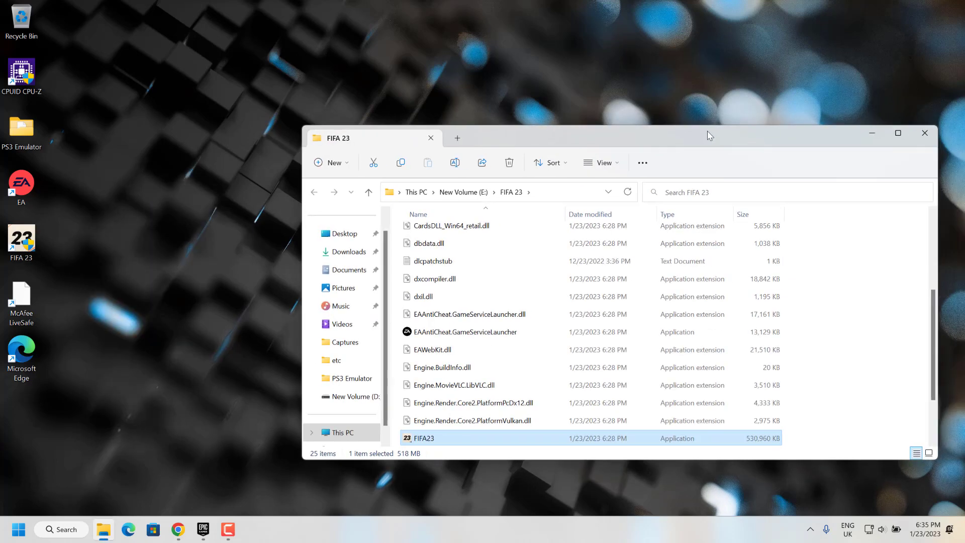
# Confirm FIFA23's Compatibility has run-as-administrator unchecked, then close the FIFA 23 folder.
pyautogui.rightClick(422, 437)
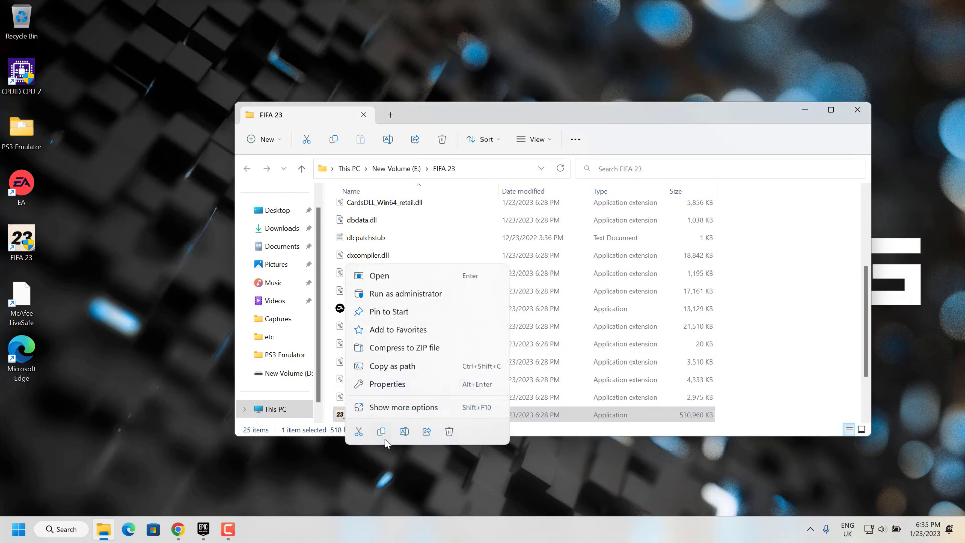
pyautogui.moveTo(397, 421)
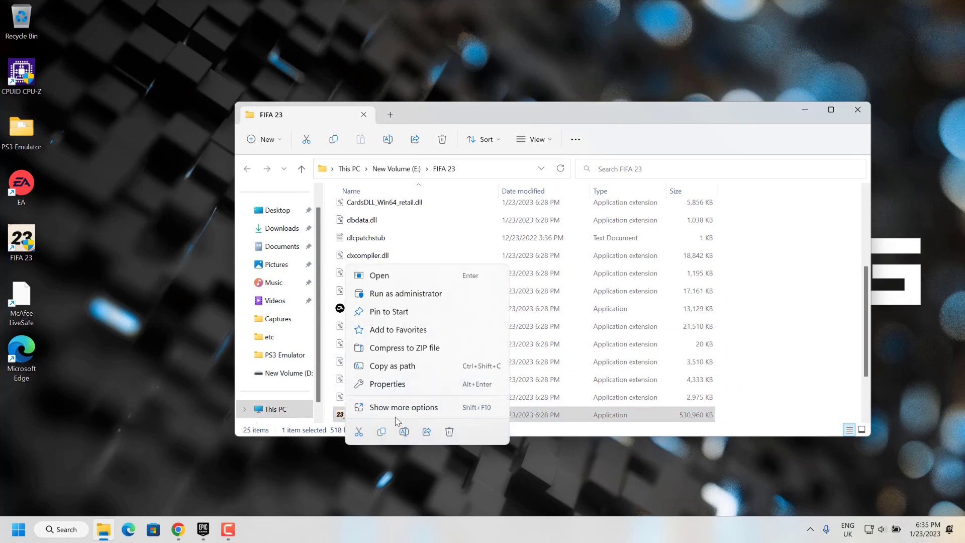
pyautogui.click(403, 406)
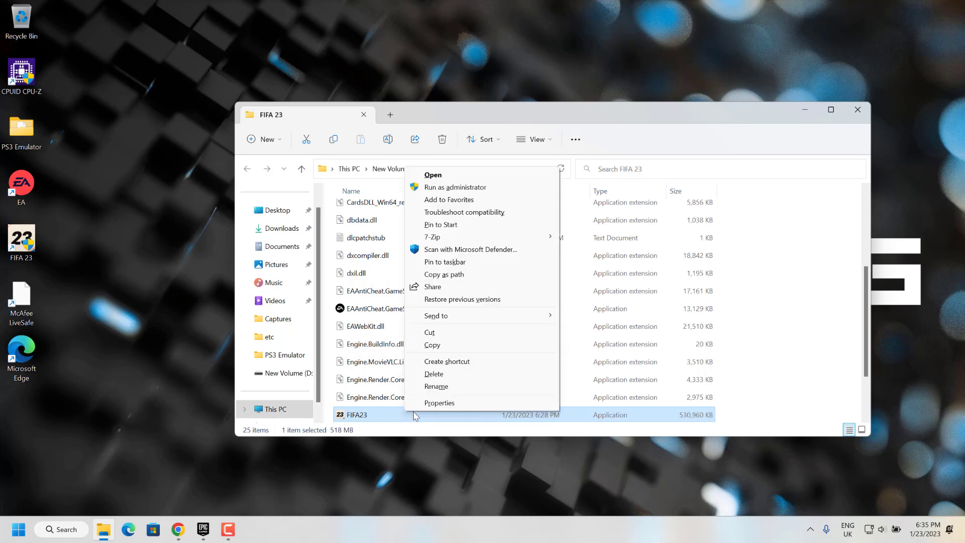
pyautogui.moveTo(461, 386)
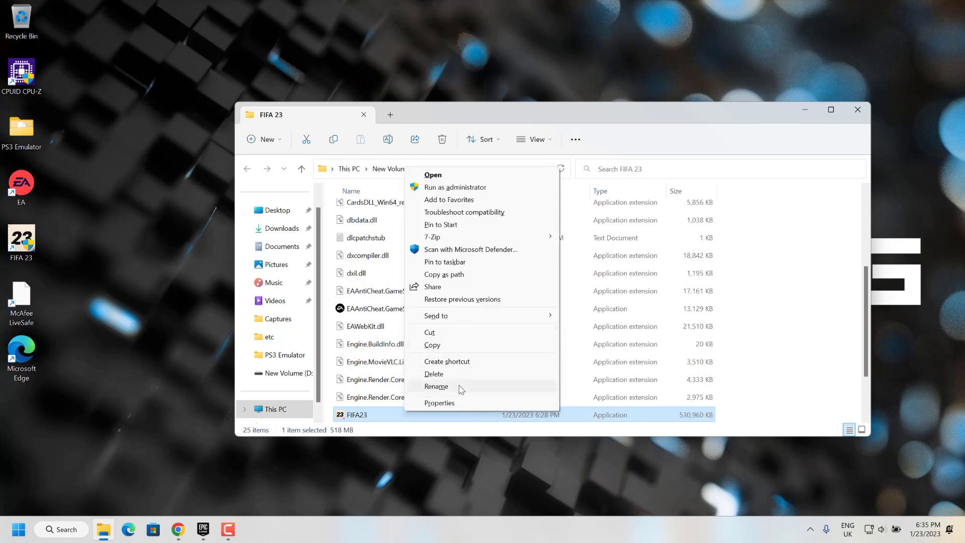
pyautogui.click(439, 402)
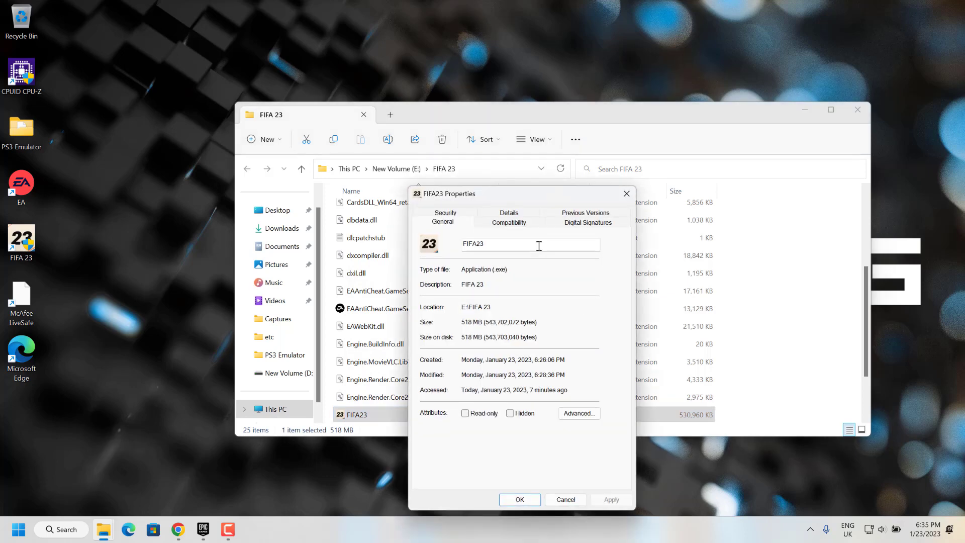
pyautogui.click(508, 222)
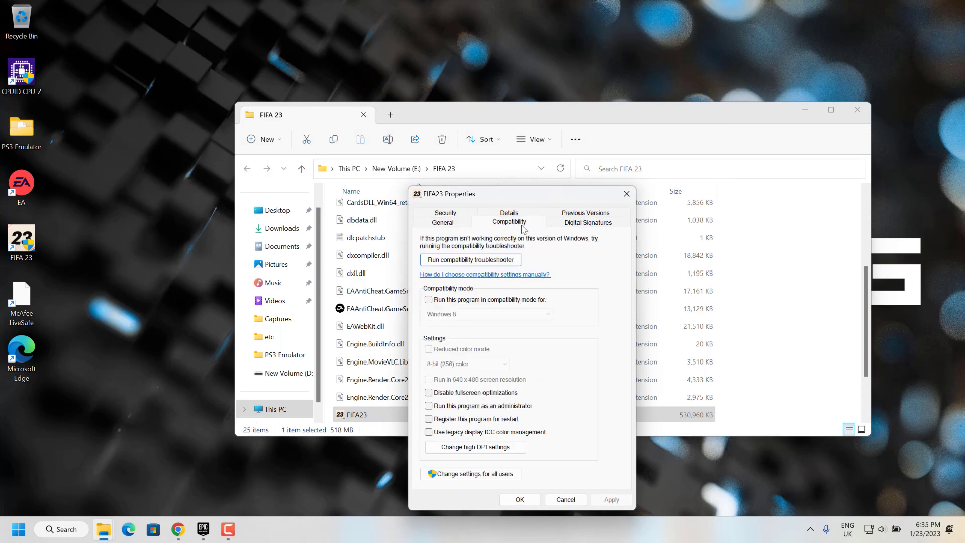
pyautogui.moveTo(546, 423)
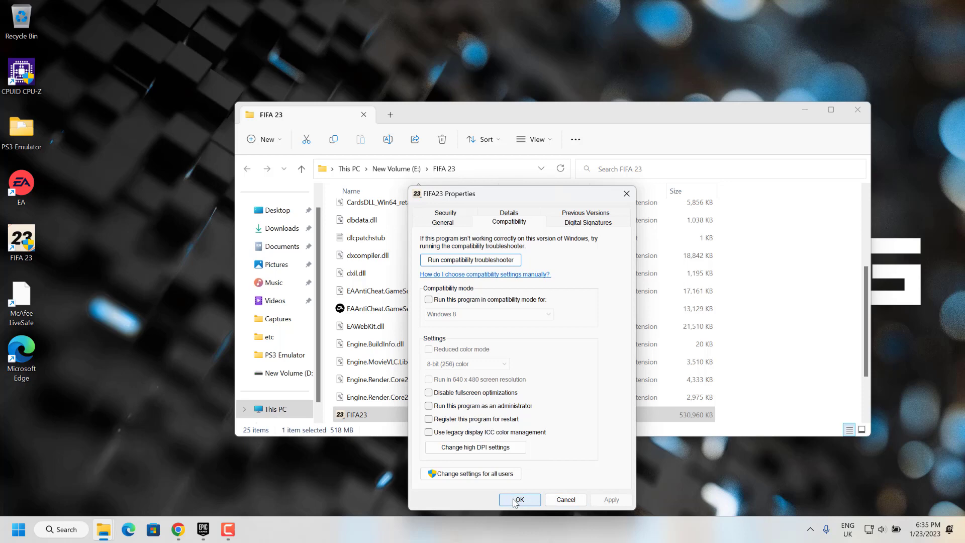
pyautogui.click(519, 499)
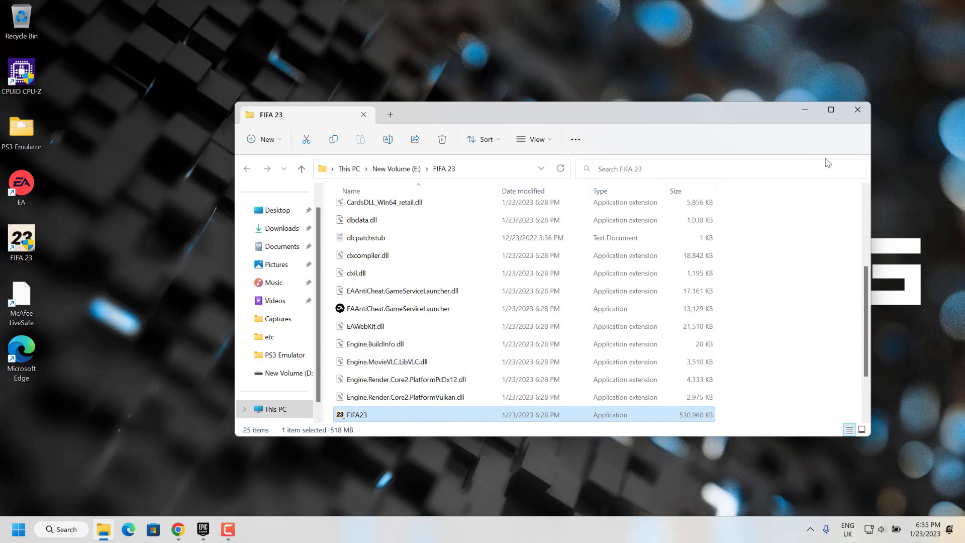
pyautogui.click(856, 110)
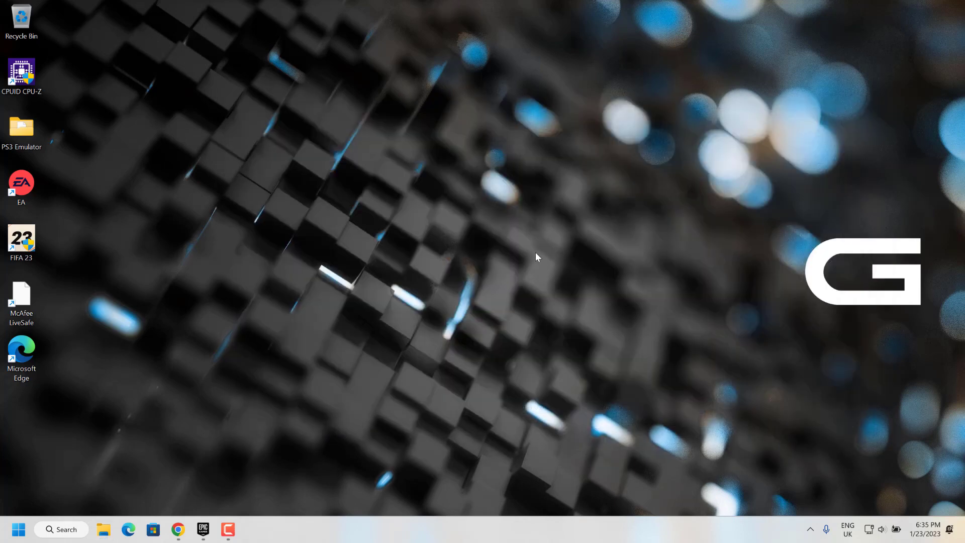
pyautogui.moveTo(532, 257)
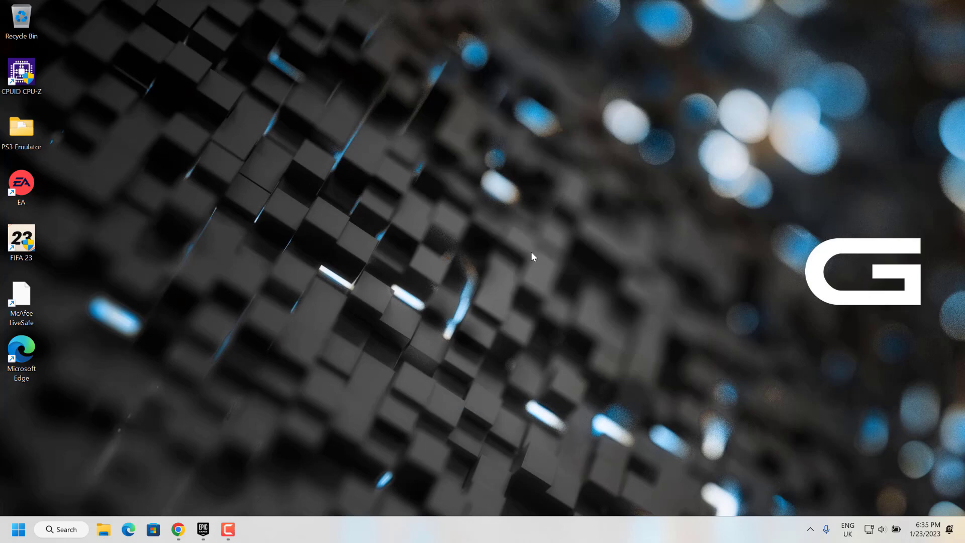
pyautogui.rightClick(532, 258)
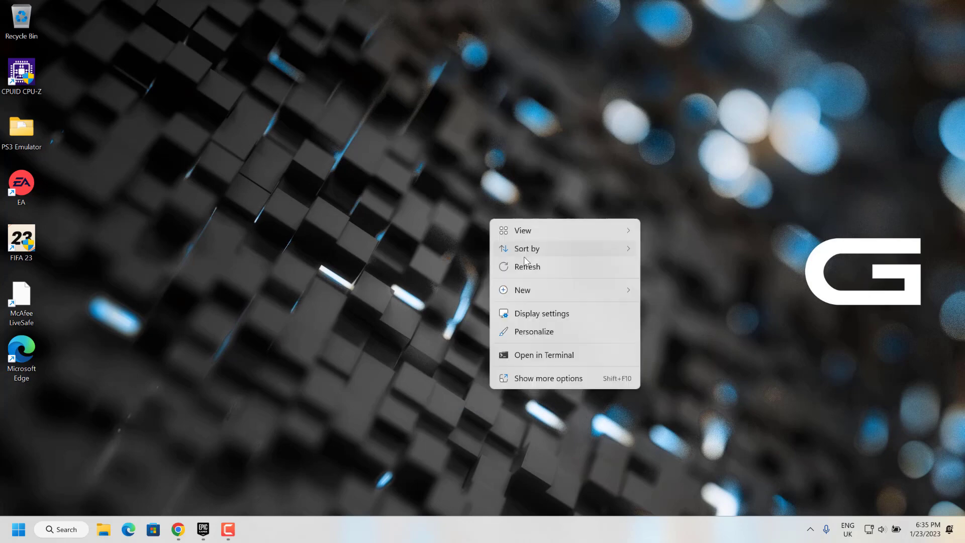
pyautogui.click(169, 377)
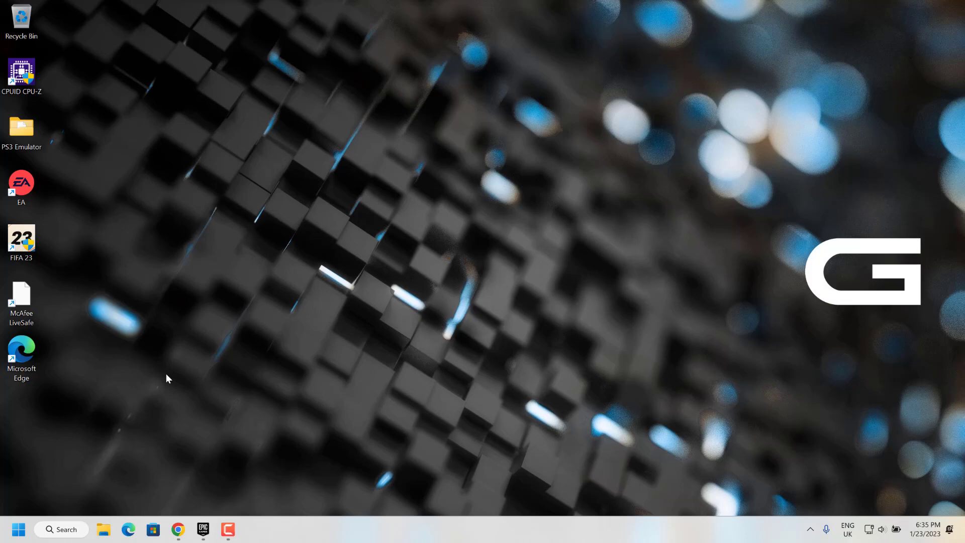
pyautogui.moveTo(29, 194)
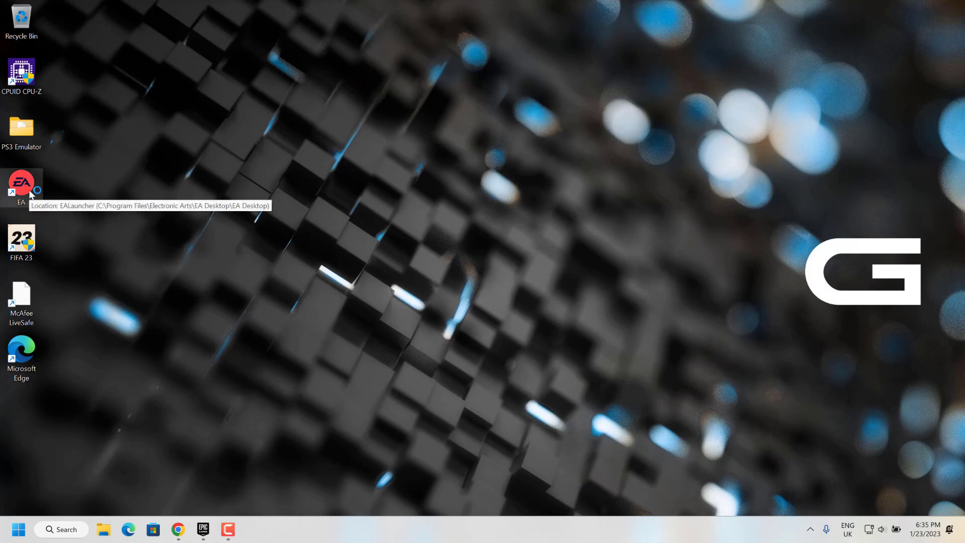
# Launch FIFA 23 from the EA desktop shortcut and bring the Epic library forward.
pyautogui.doubleClick(21, 186)
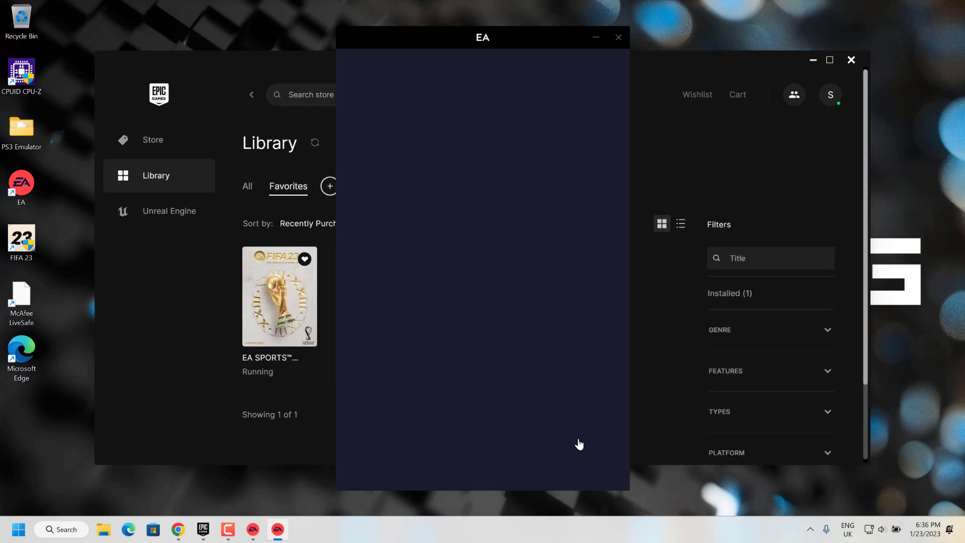
pyautogui.click(618, 37)
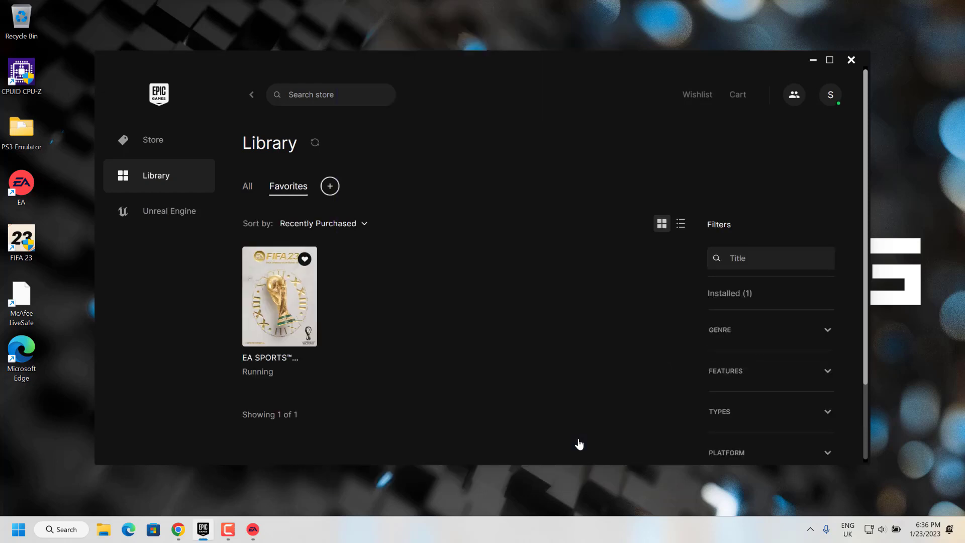